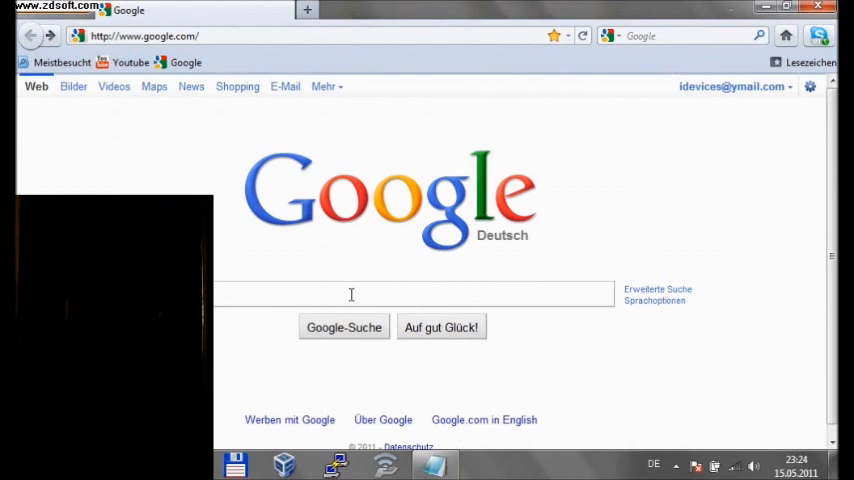
Search Google for 'putty' and open the CHIP Online PuTTY download result.
type("putt")
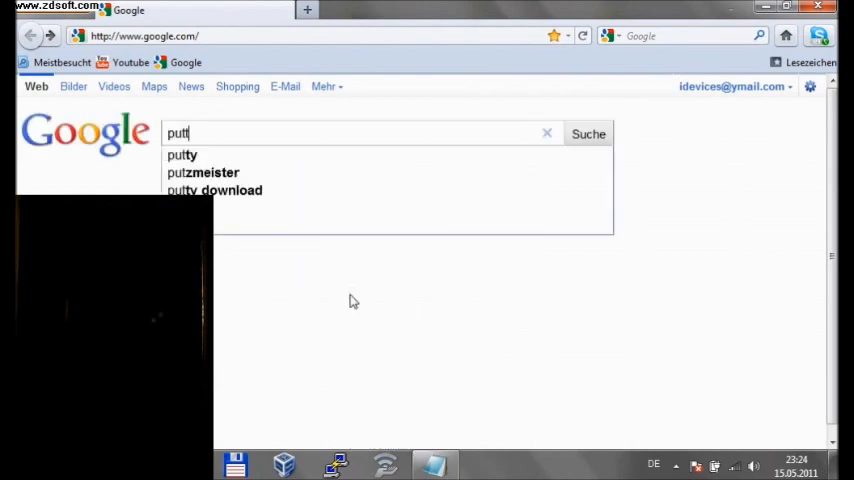
left_click(214, 190)
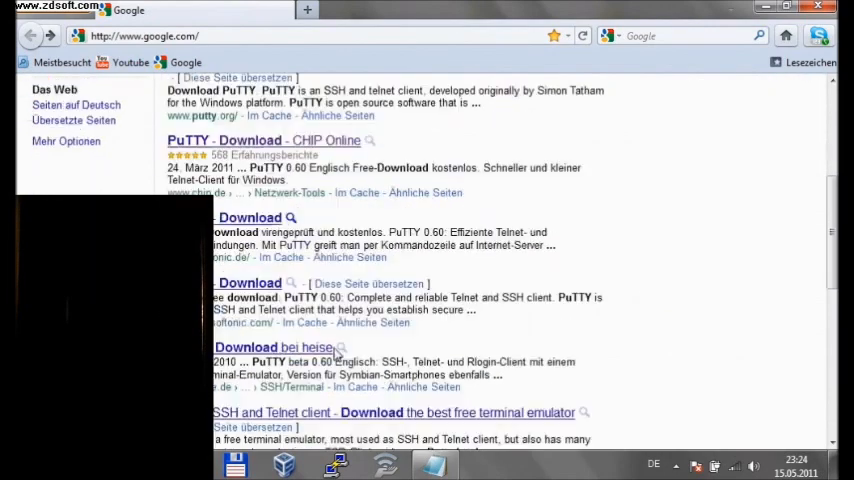
mouse_move(310, 126)
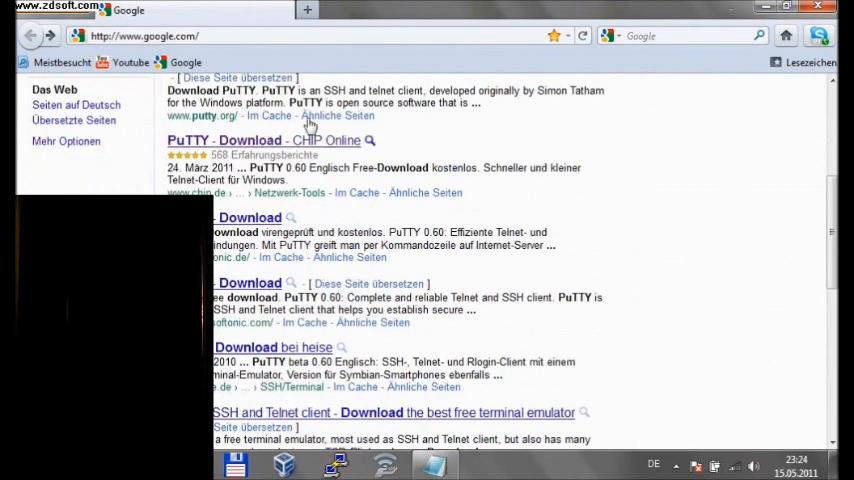
left_click(264, 140)
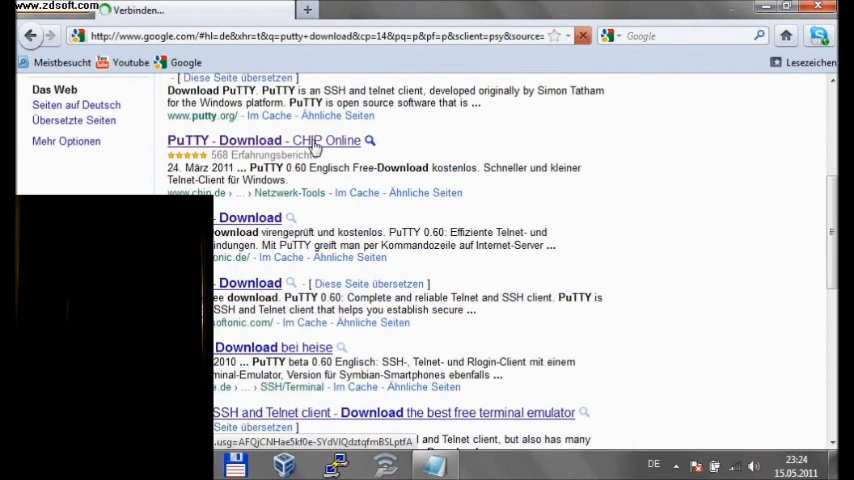
left_click(256, 140)
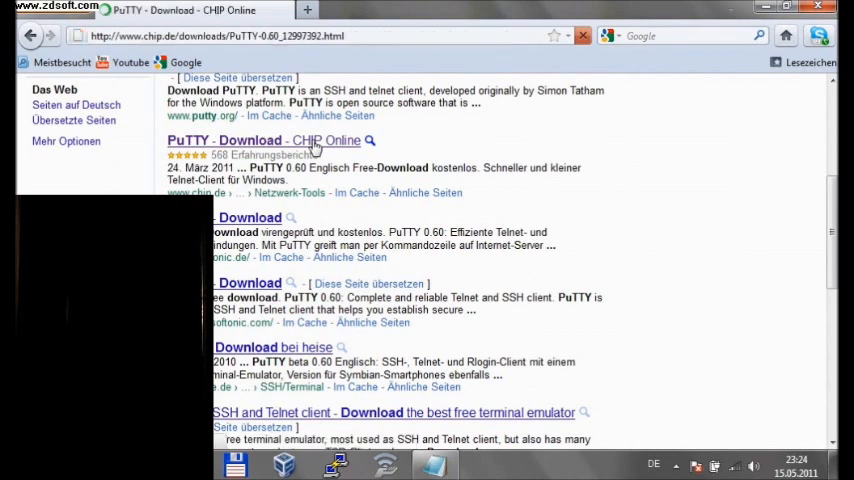
left_click(260, 140)
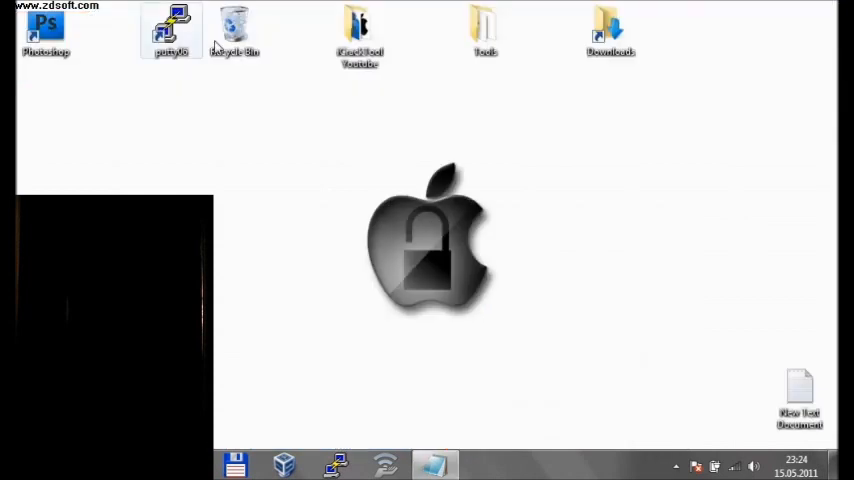
Drag the putty0 icon from the top row to the middle of the desktop.
left_click_drag(170, 30, 234, 210)
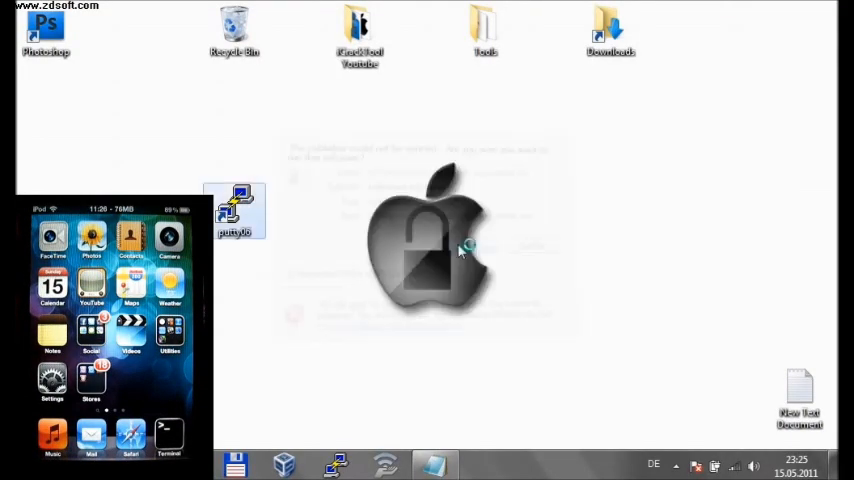
Launch PuTTY and connect over SSH to host 192.168.137.102 on port 22.
double_click(234, 204)
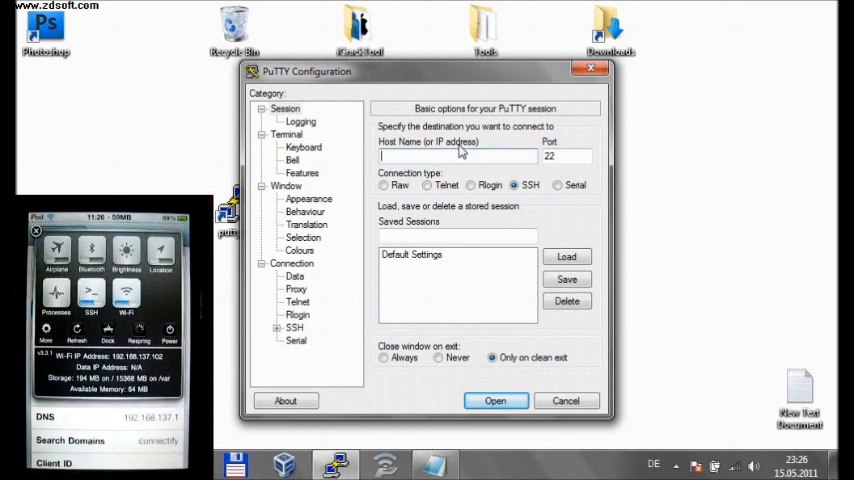
type("192.168.137")
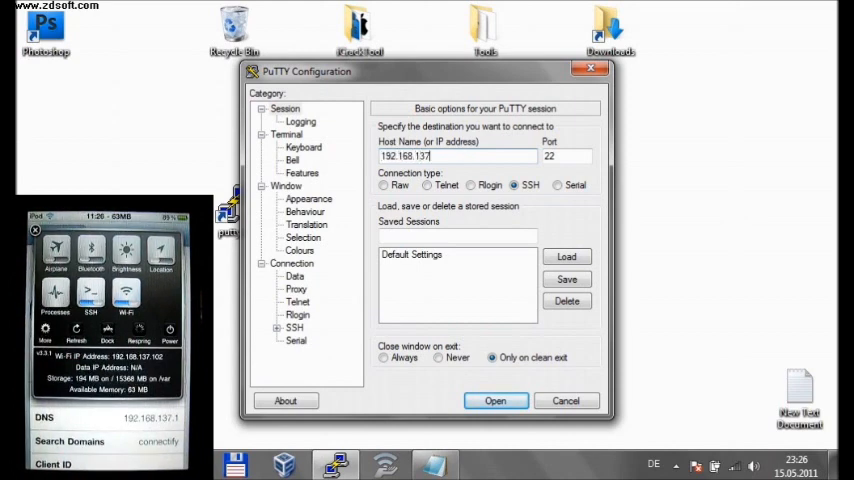
type("0")
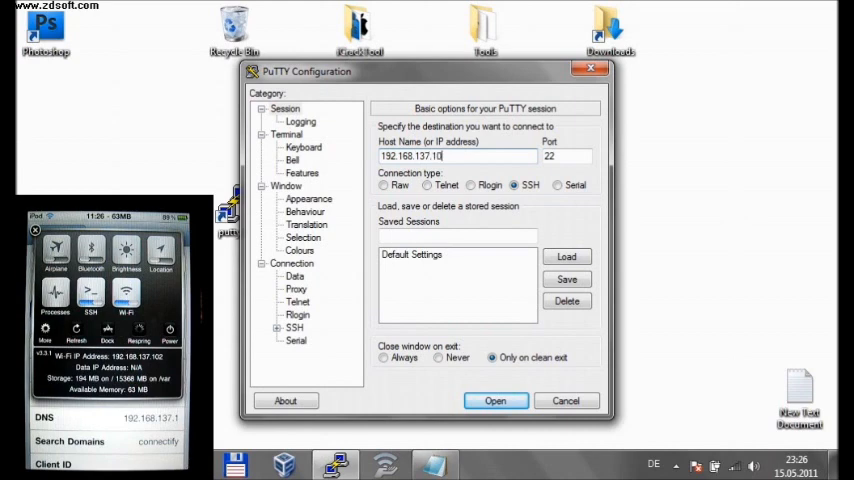
type("2")
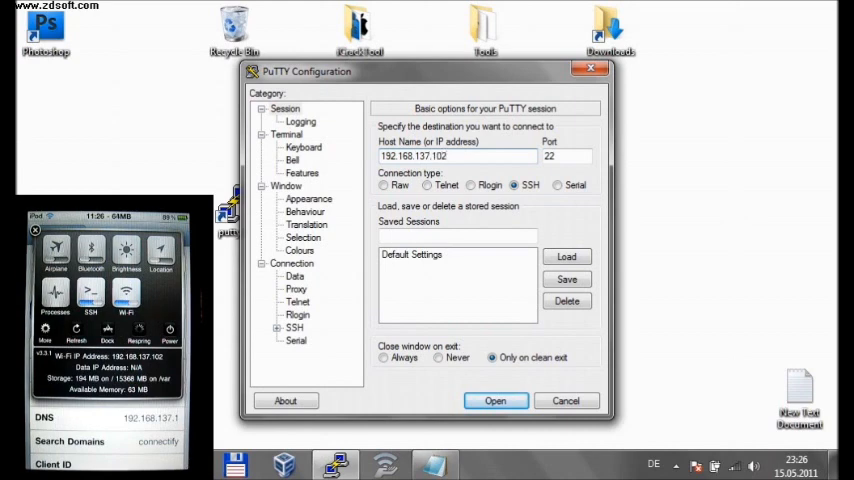
left_click(496, 400)
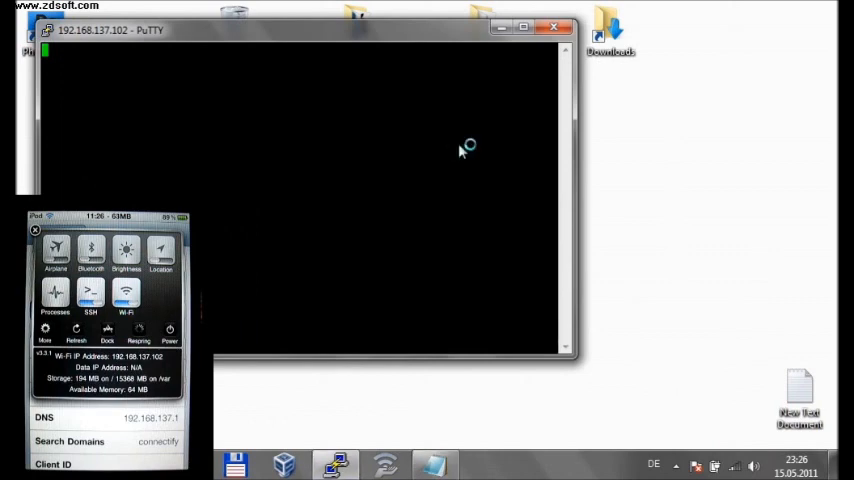
mouse_move(460, 144)
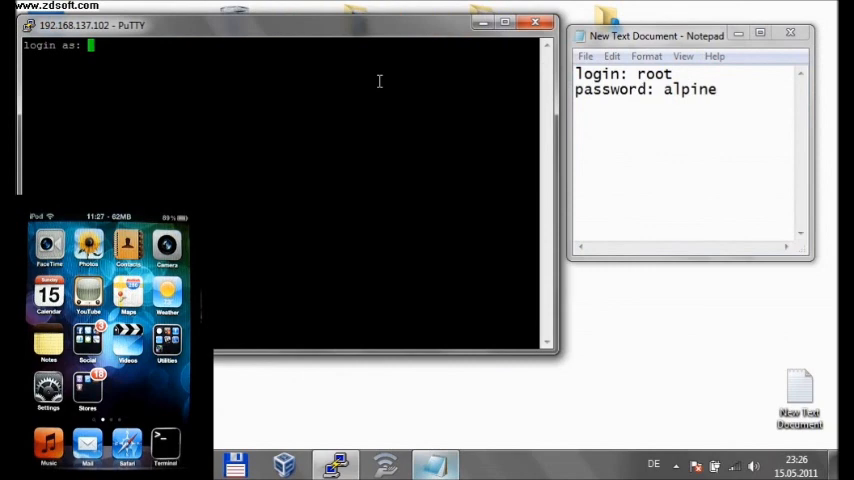
type("root")
type("ls")
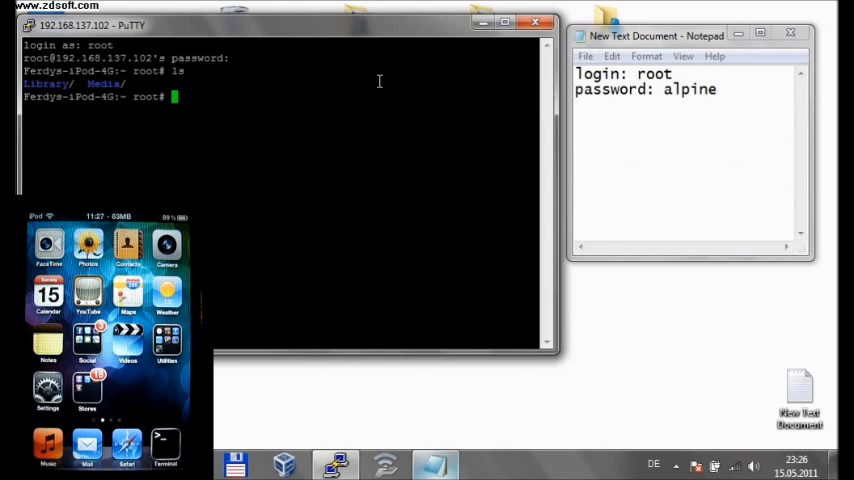
Change directory step by step into mobile/Media/DCIM/100APPLE on the iPod.
type("c")
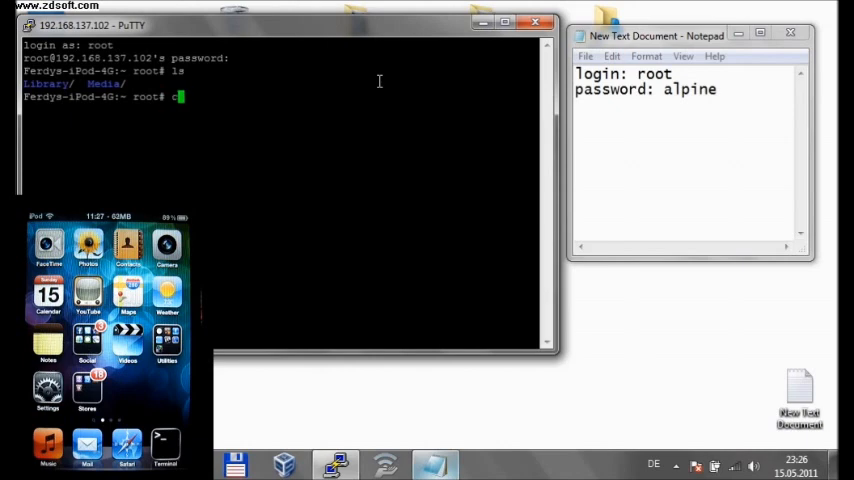
type("d .")
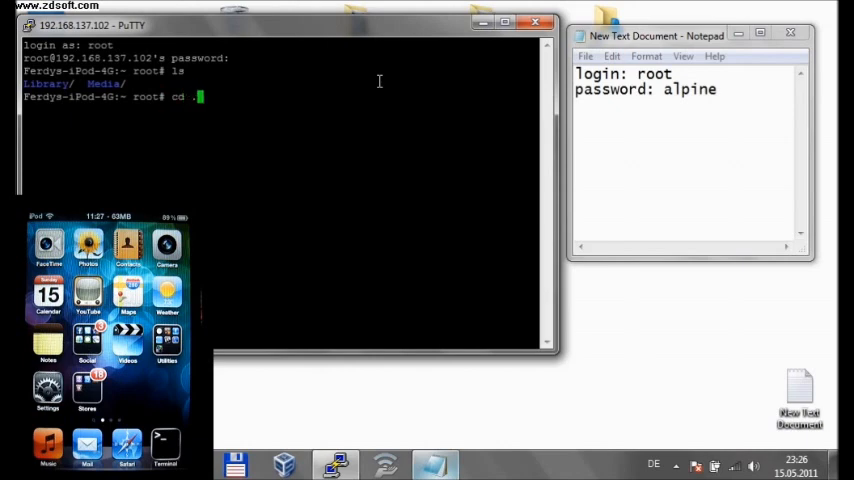
key("Return")
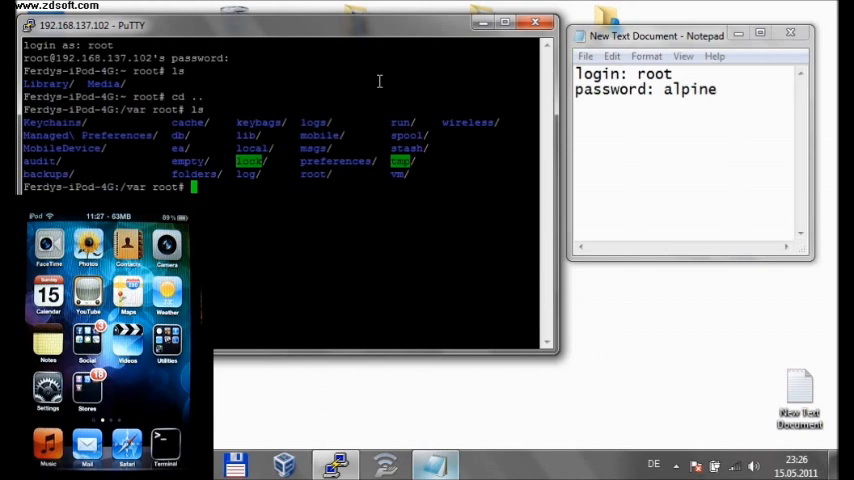
type("cd")
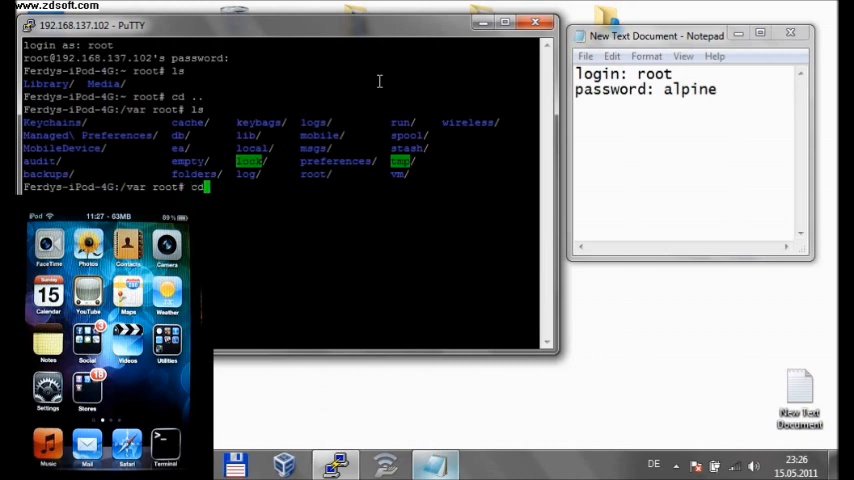
type("mo")
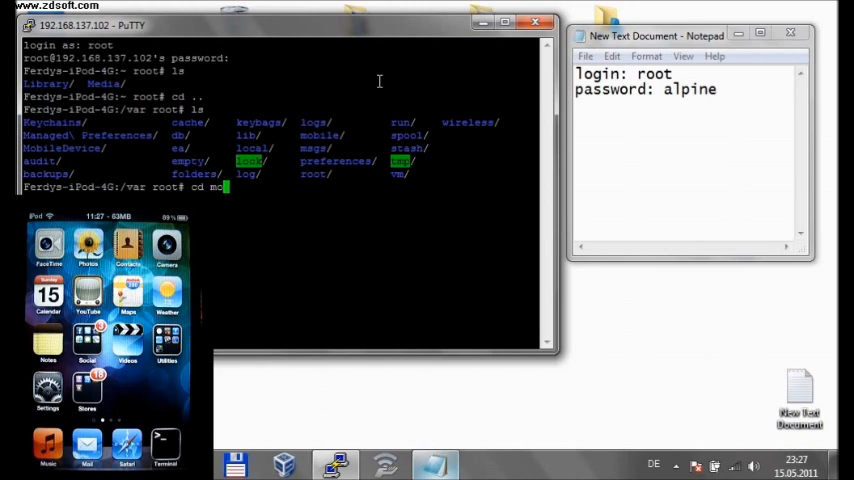
key("Return")
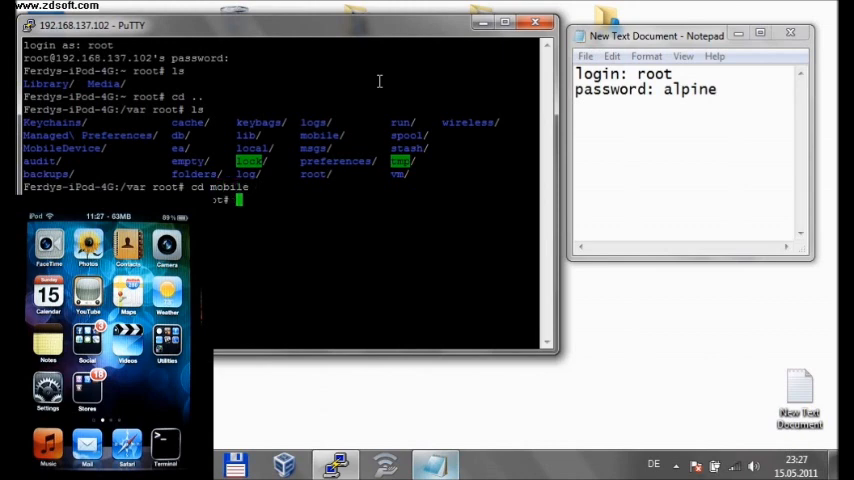
type("cd Media")
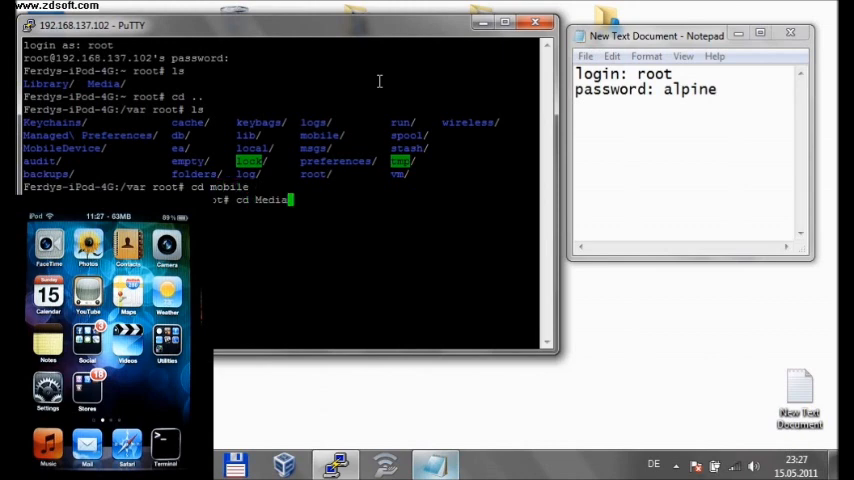
key("Return")
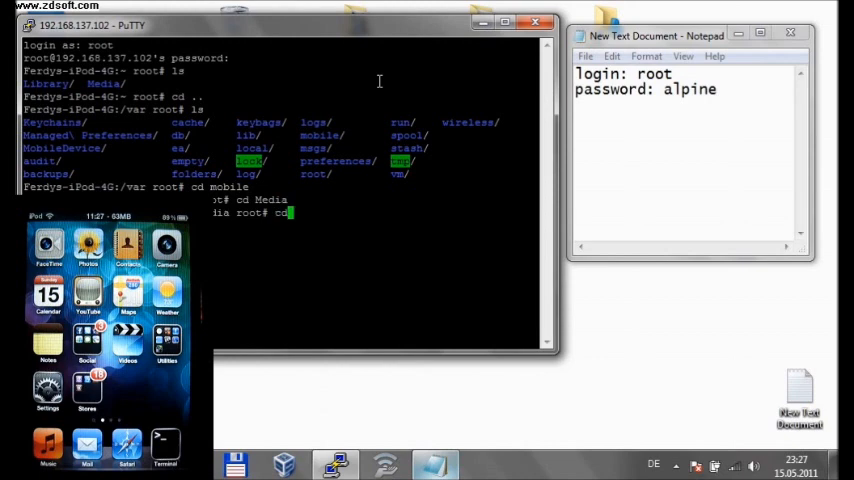
type("DCIM")
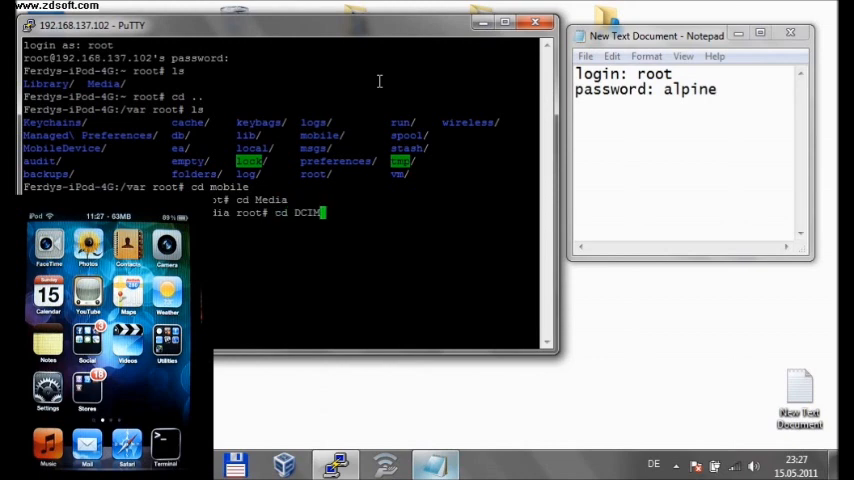
key("Return")
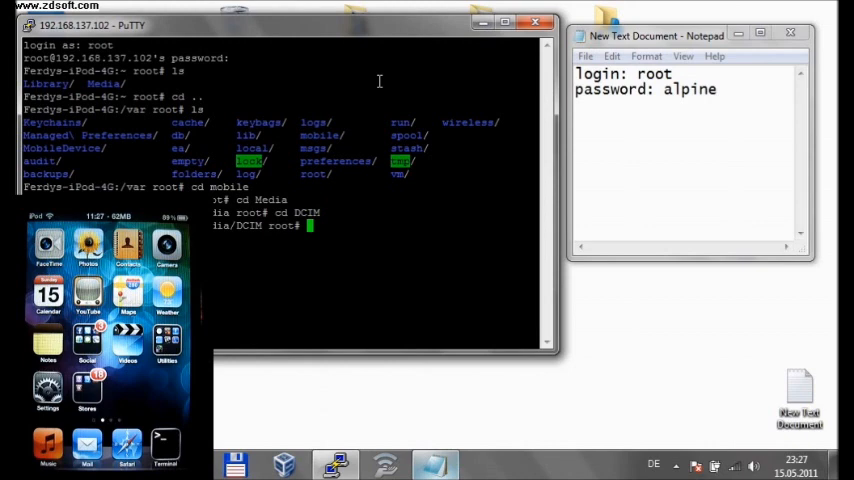
List the IMG photo and video files in the 100APPLE camera folder with ls.
type("cd 100APPLE/")
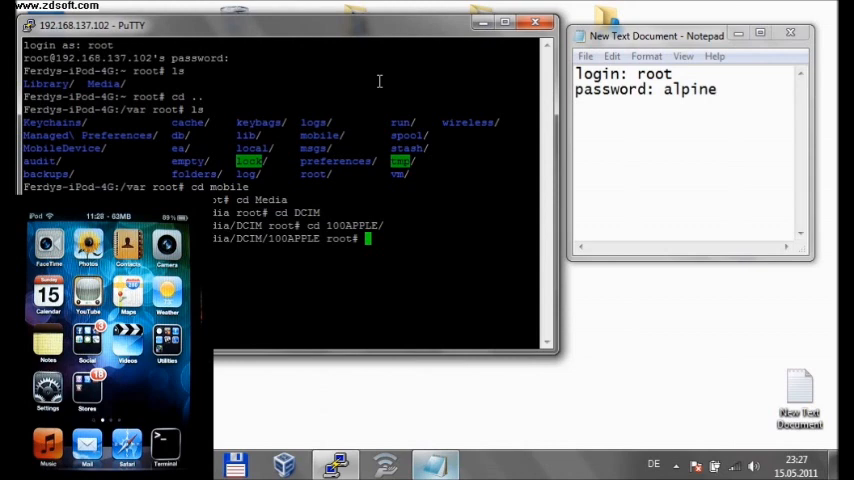
type("ls")
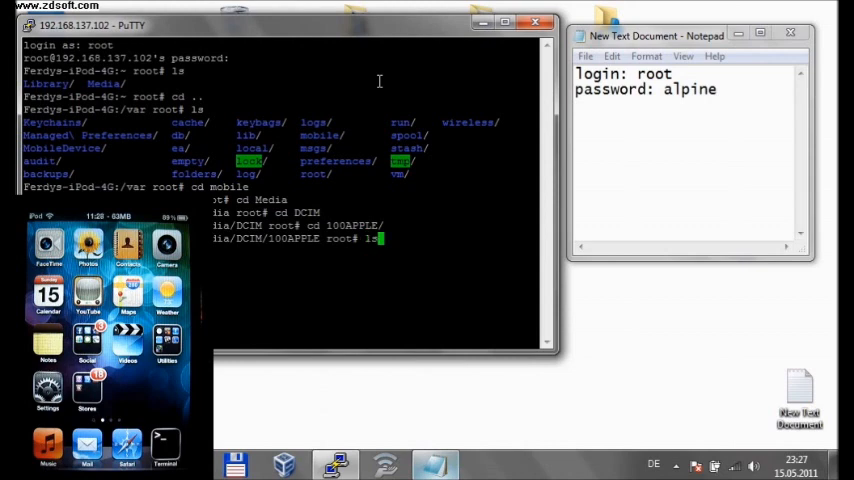
key("Return")
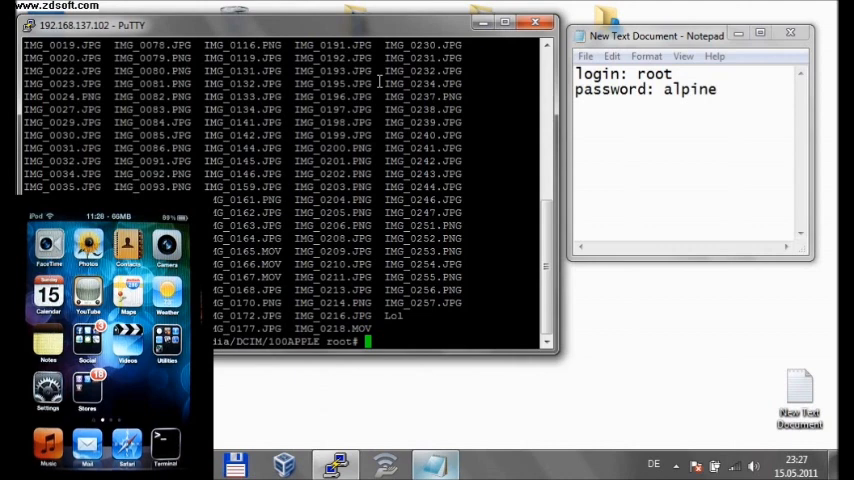
type("top")
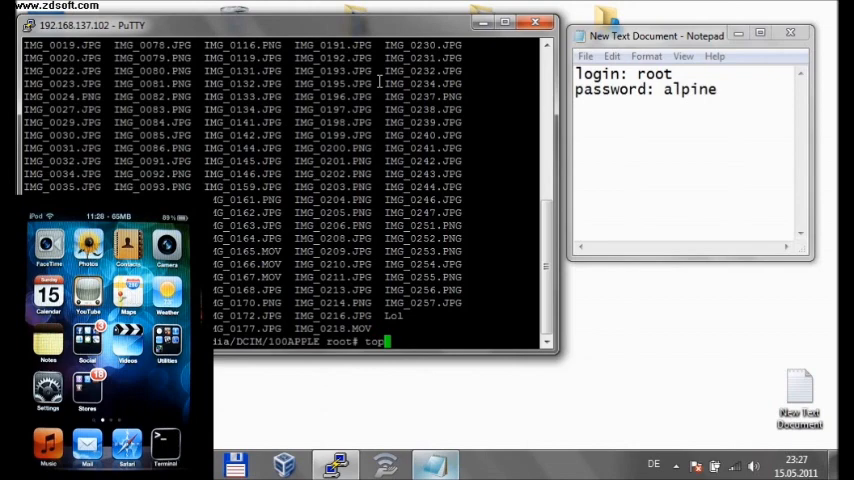
Run top to show the iPod's live process list, then launch another PuTTY copy.
key("Return")
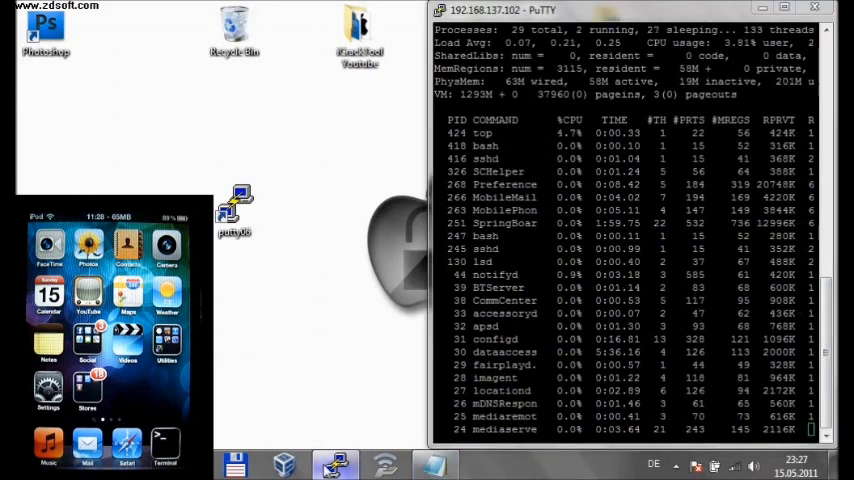
double_click(234, 210)
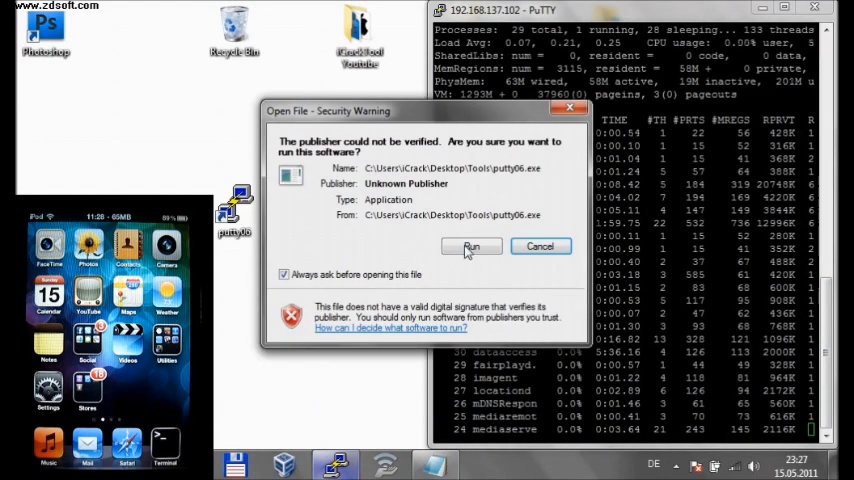
Allow the security warning and connect a second SSH session to 192.168.137.102.
left_click(470, 246)
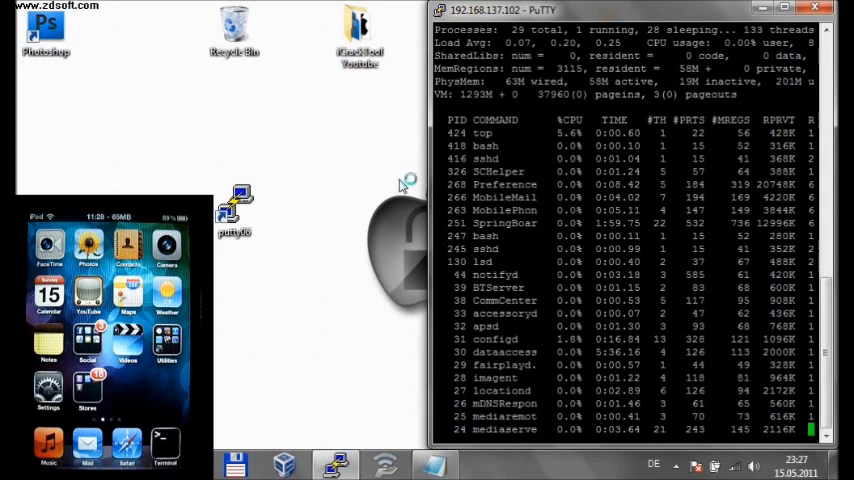
double_click(234, 204)
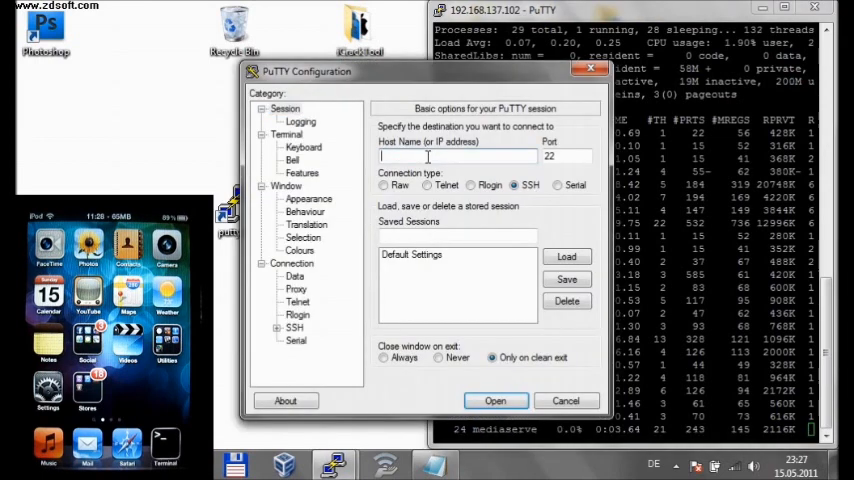
type("192.168.137.19")
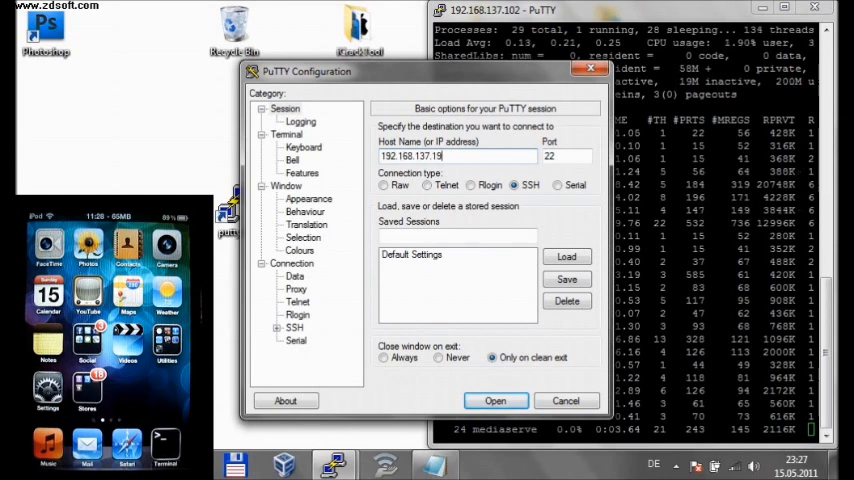
type("02")
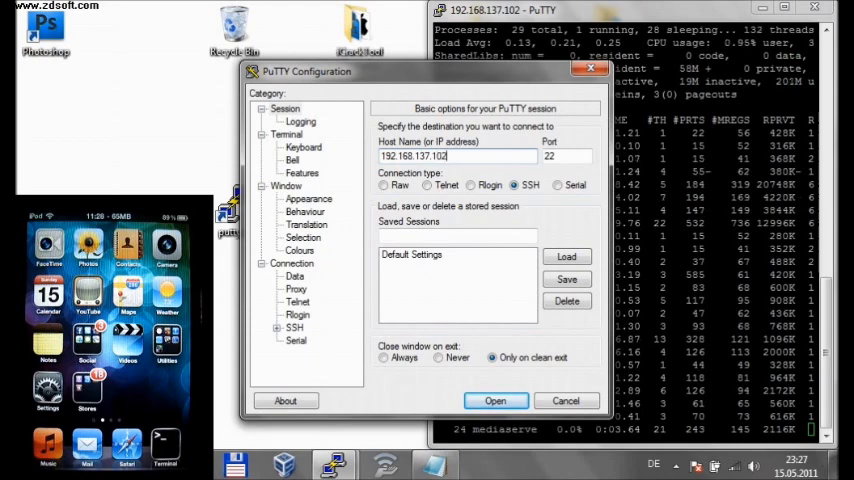
left_click(496, 400)
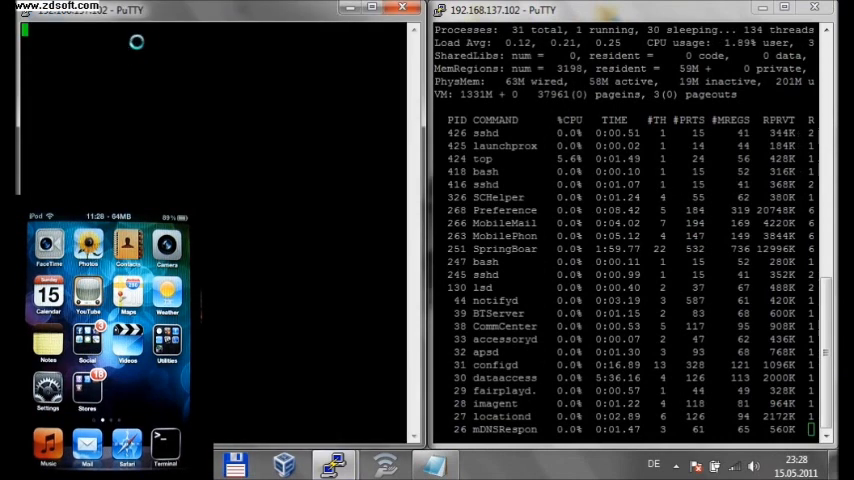
Log into the second session as root with the password alpine to reach the shell prompt.
type("ro")
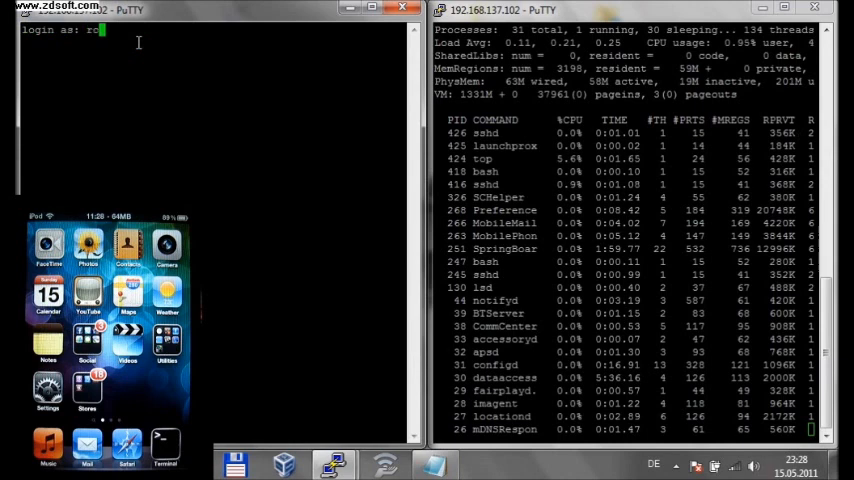
key("Return")
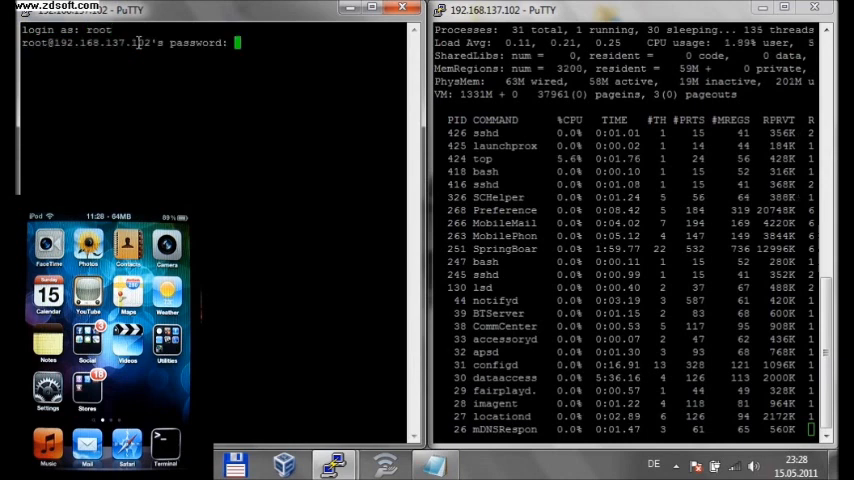
key("Return")
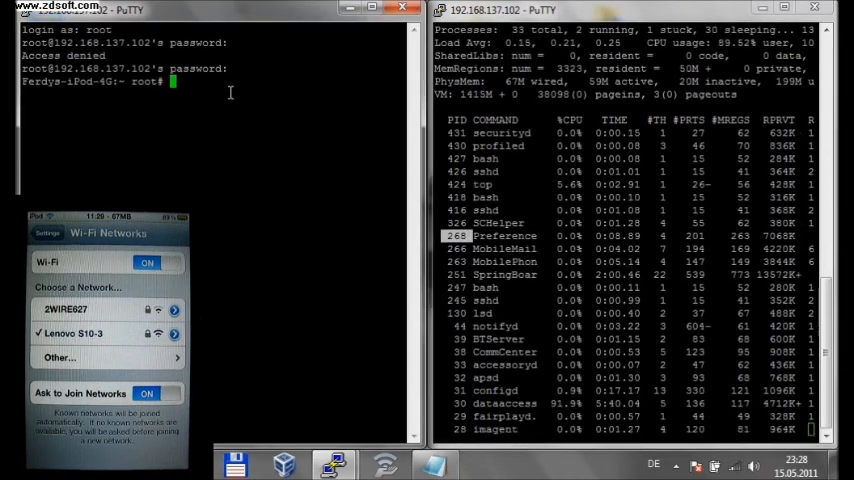
Run kill 268 to end the iPod's Preferences process.
type("kill")
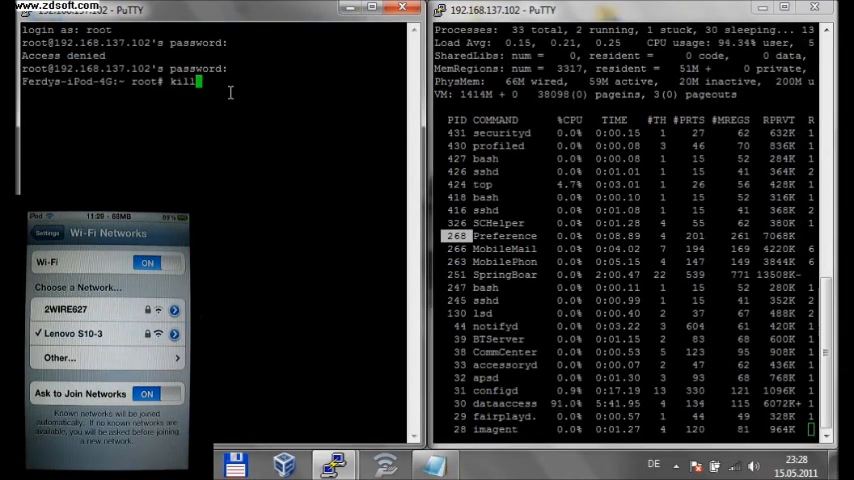
type("268")
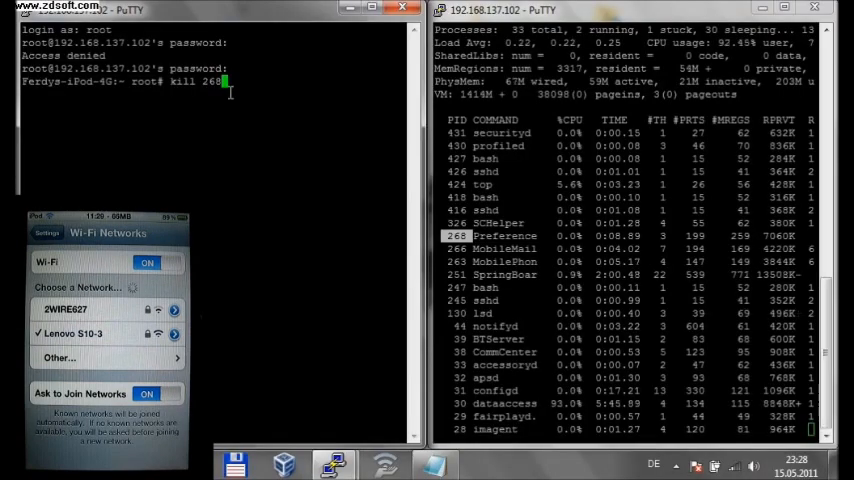
key("Return")
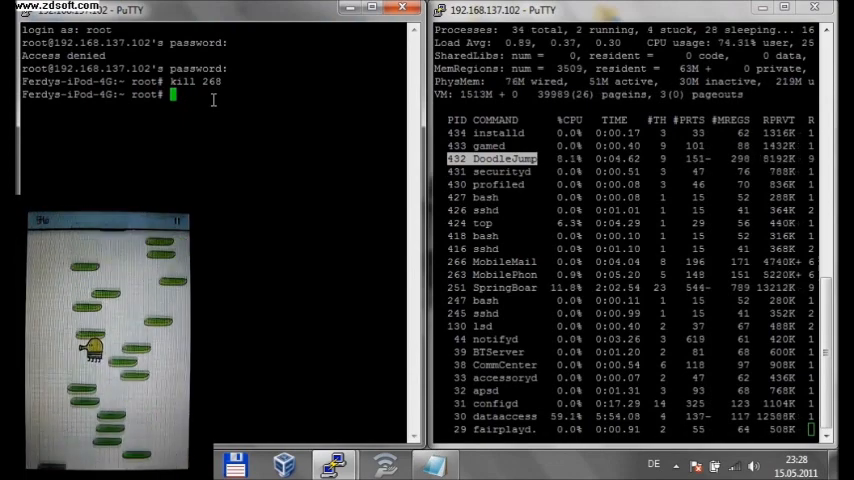
Run kill 432 to end the iPod's DoodleJump process.
type("ill 432")
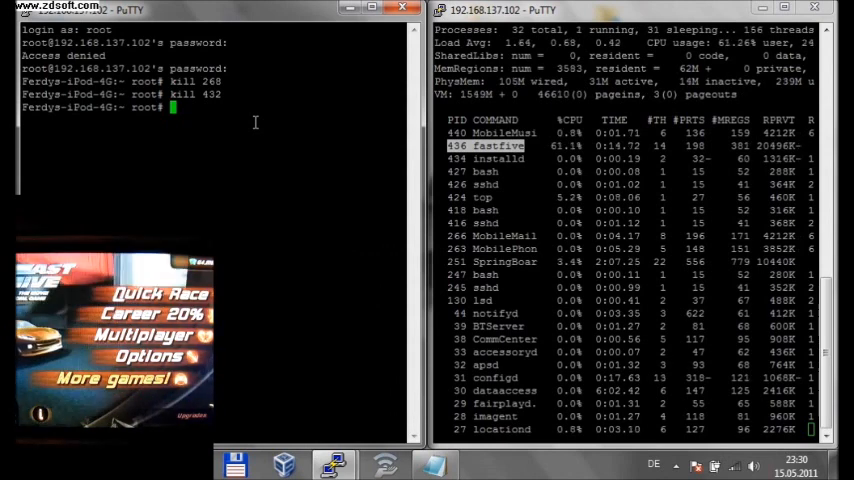
Run kill 436 to end the fastlane racing game process.
type("kill")
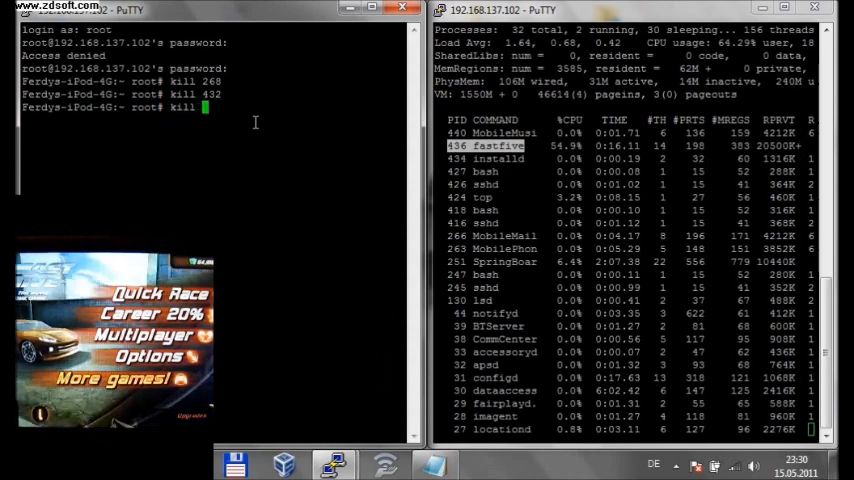
type("436")
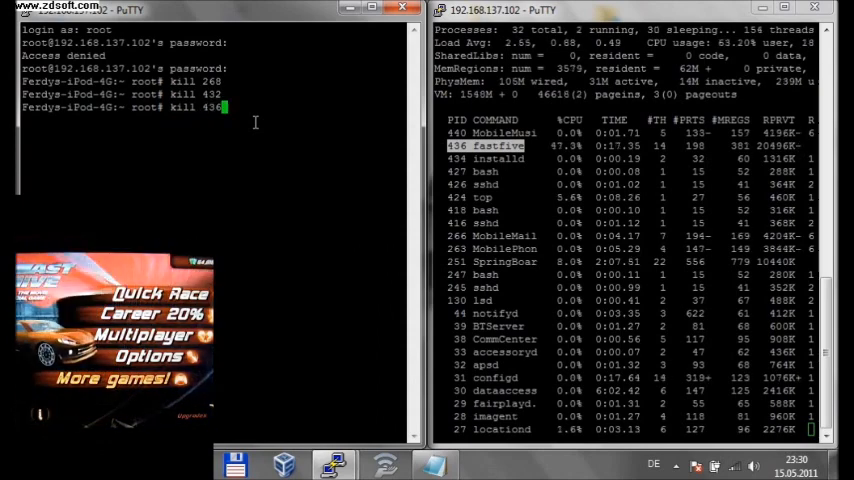
key("Return")
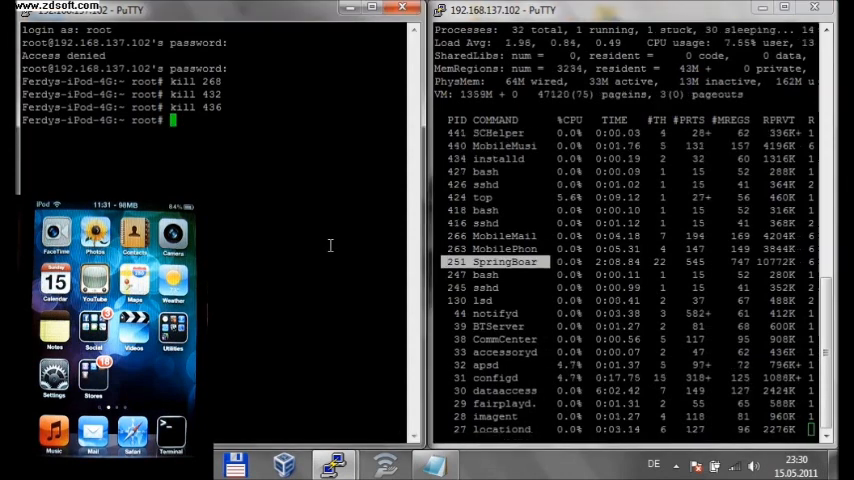
Run kill 251 to end the SpringBoard process.
type("kill 251")
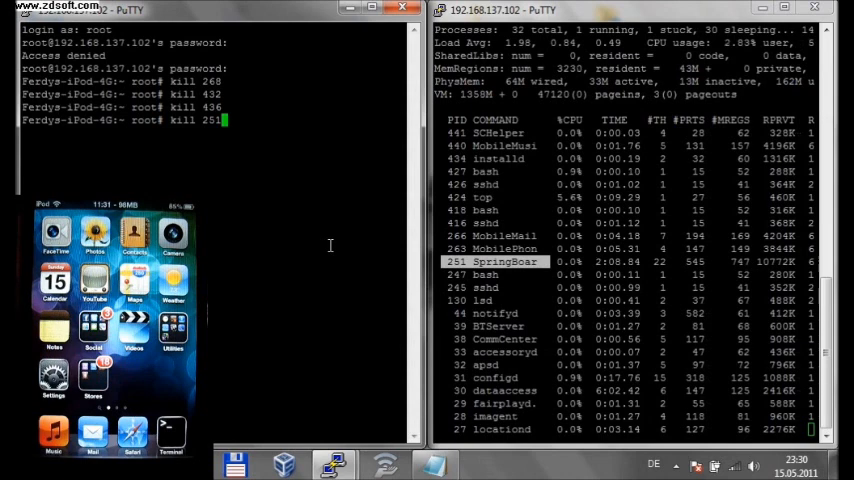
key("Return")
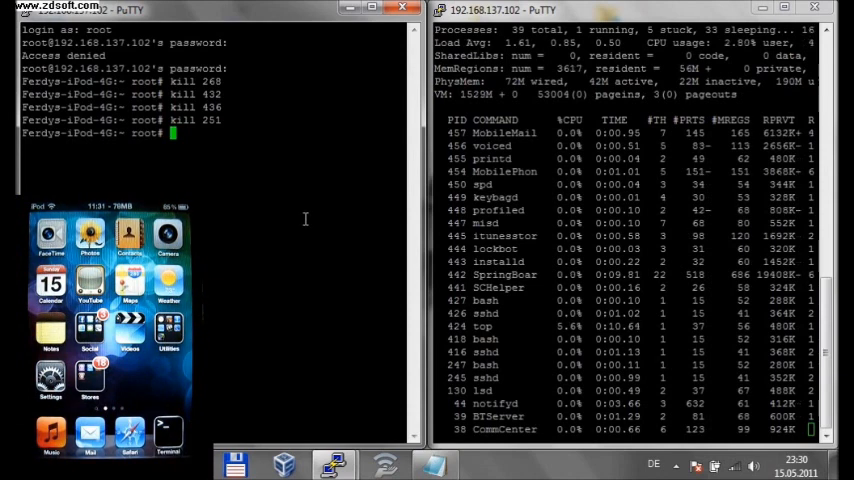
Run reboot on the iPod and acknowledge the closed-connection fatal error.
type("res")
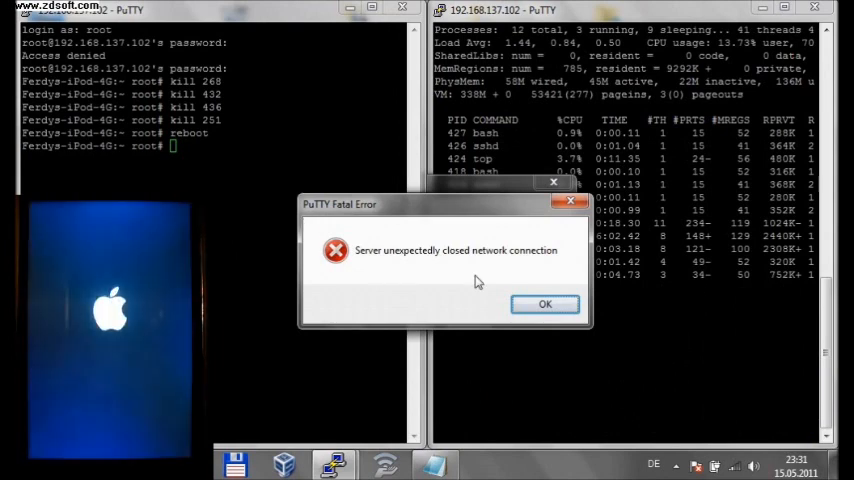
left_click(544, 304)
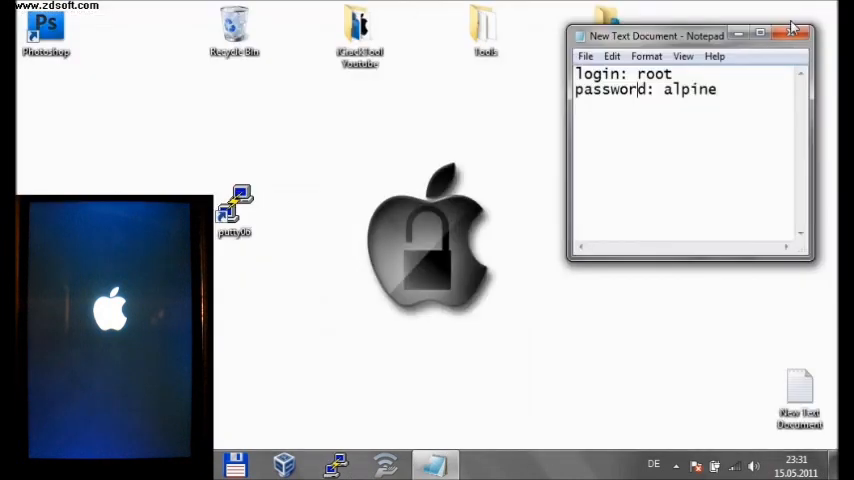
Close the Notepad login note and answer its save-changes prompt.
left_click(796, 32)
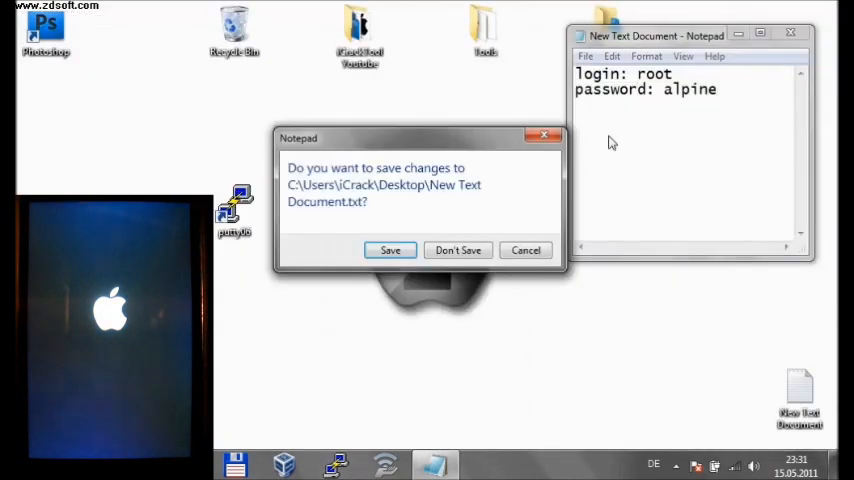
left_click(458, 250)
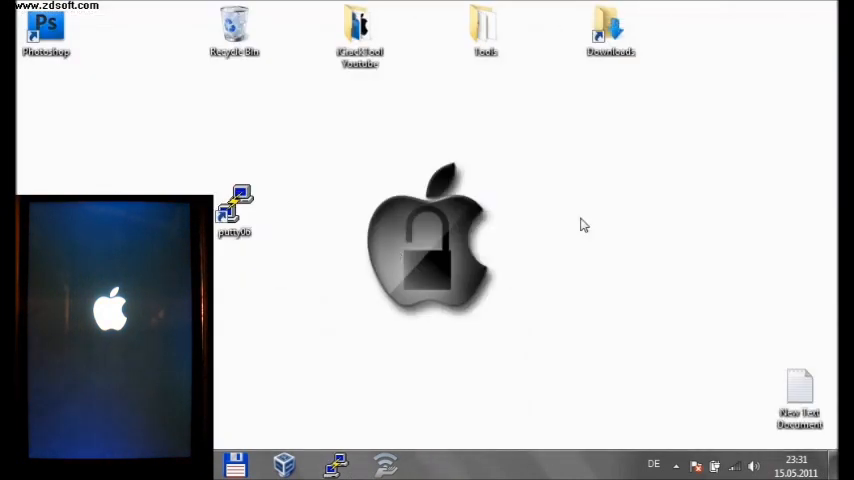